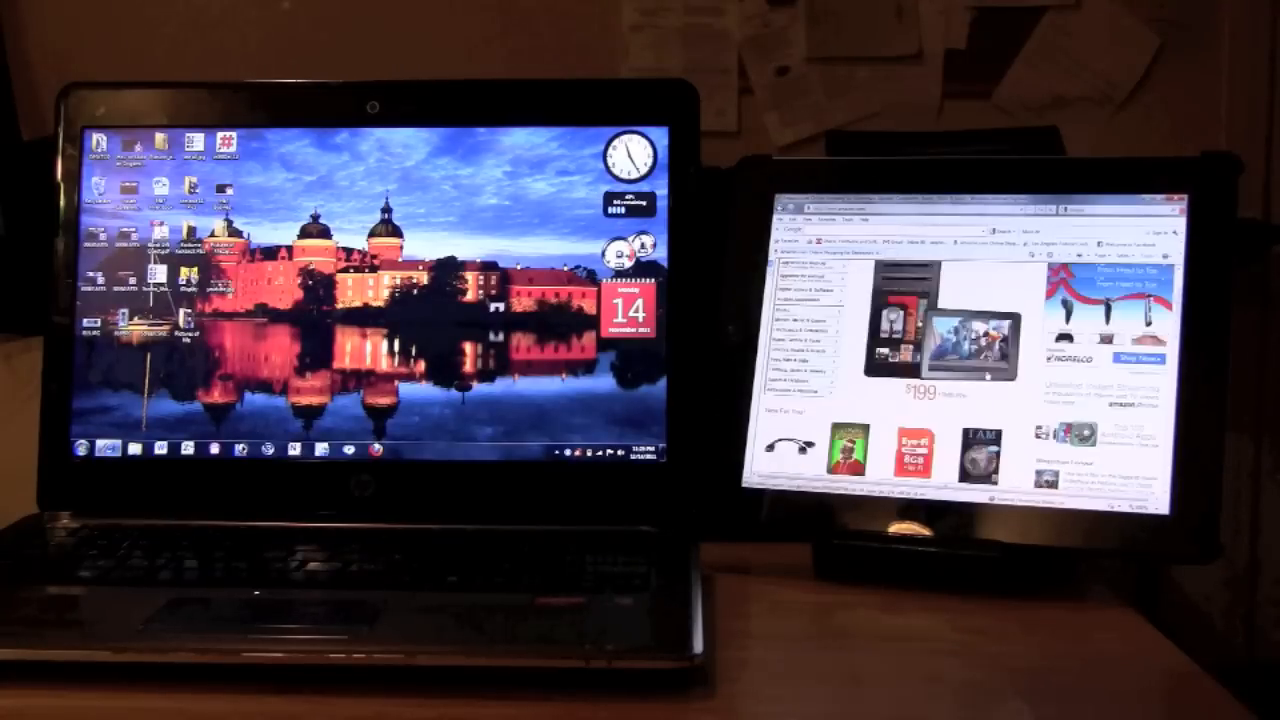
scroll(down, 3)
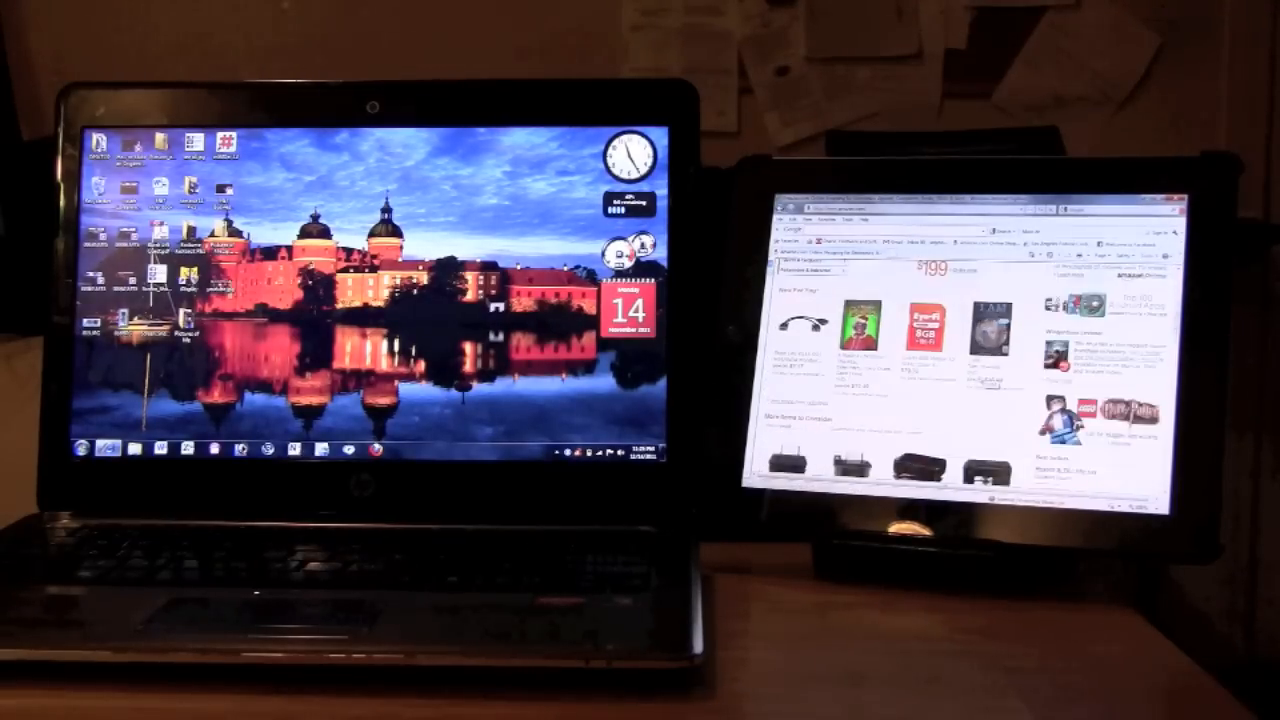